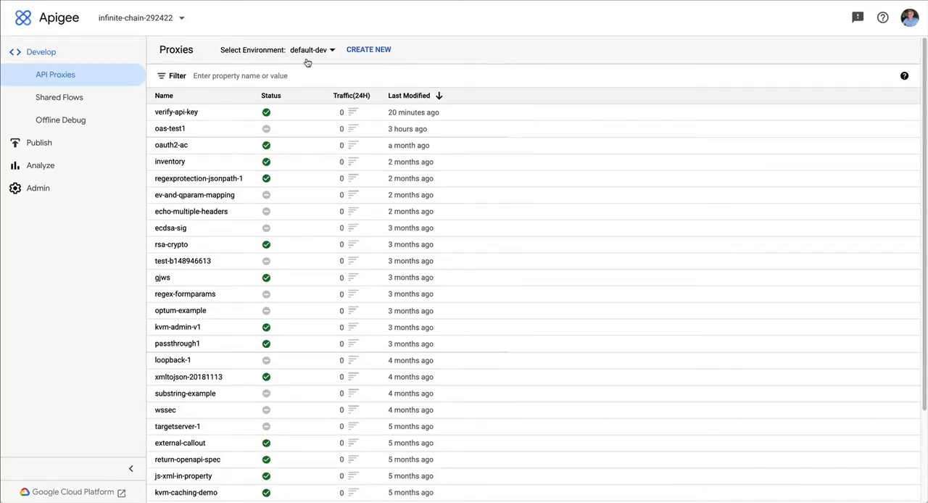
{"action": "mouse_move", "coordinate": [176, 111]}
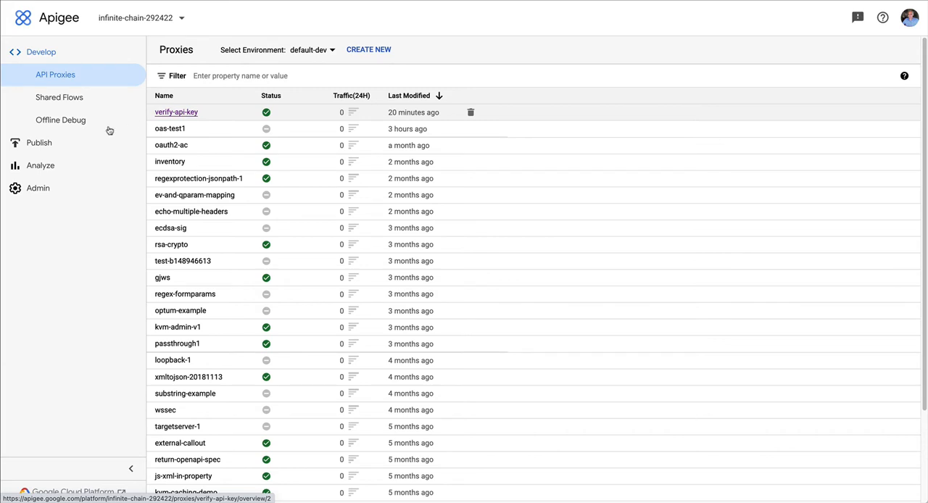
- Expand the Publish section in the left navigation alongside the API proxies list
{"action": "left_click", "coordinate": [38, 142]}
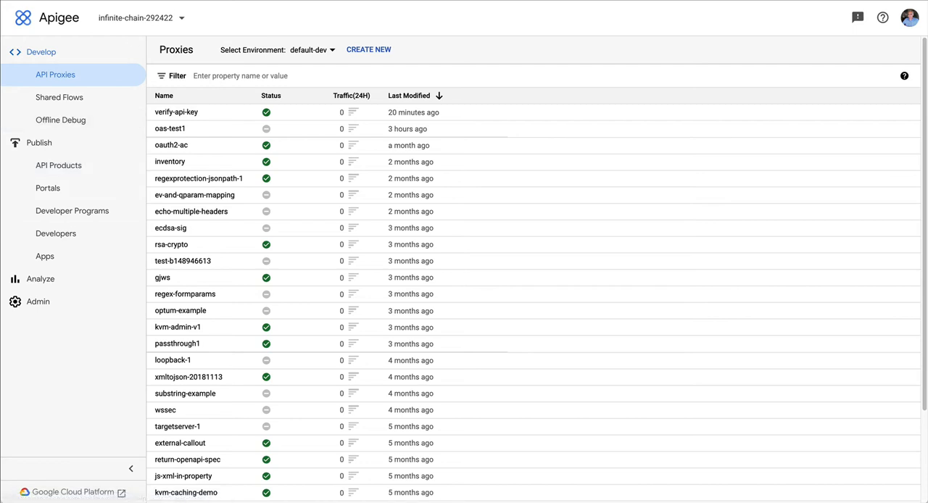
- Open Product7 from API Products and review its custom attribute limit_x of 14
{"action": "left_click", "coordinate": [58, 165]}
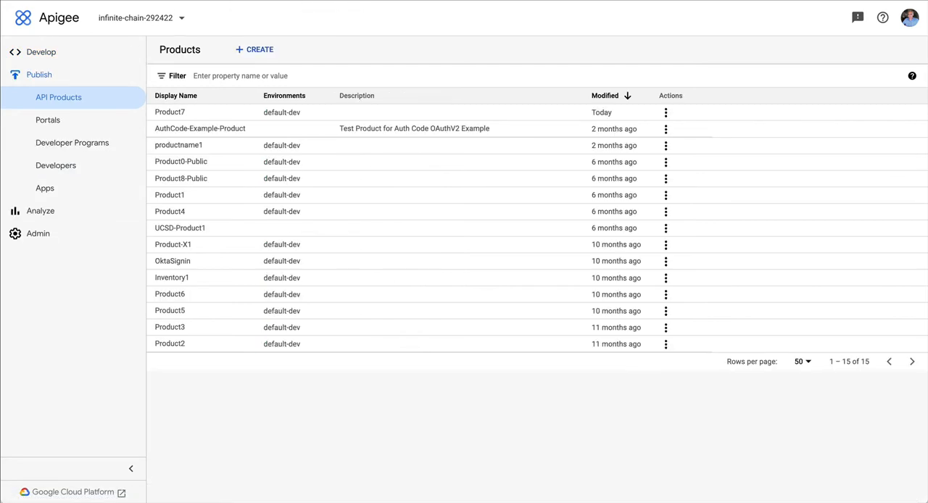
{"action": "left_click", "coordinate": [170, 112]}
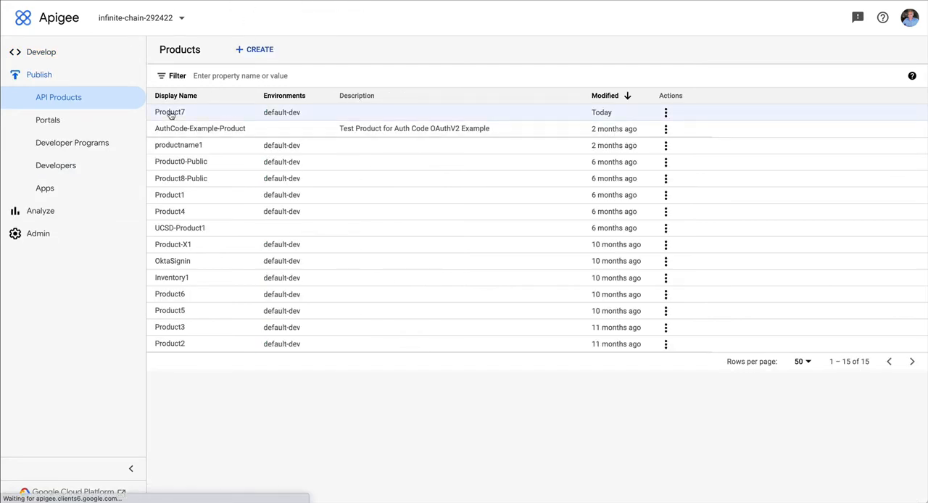
{"action": "left_click", "coordinate": [169, 112]}
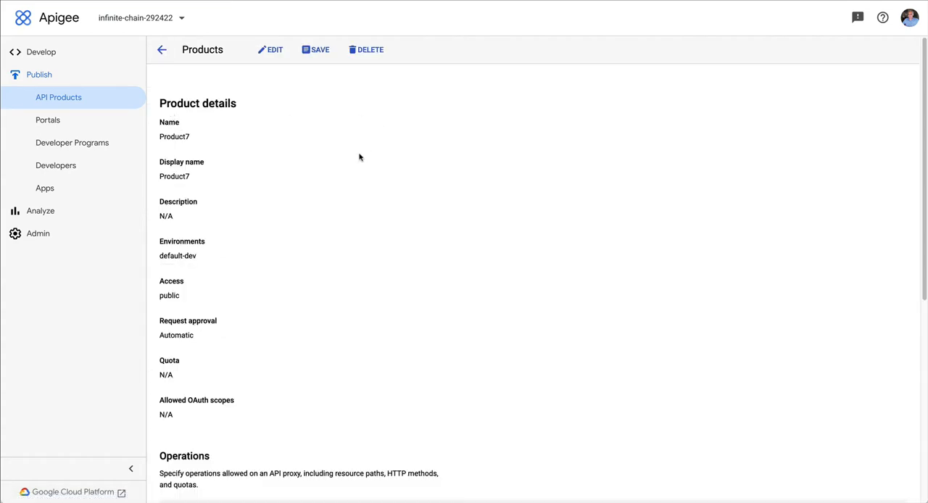
{"action": "scroll", "scroll_direction": "down", "scroll_amount": 3}
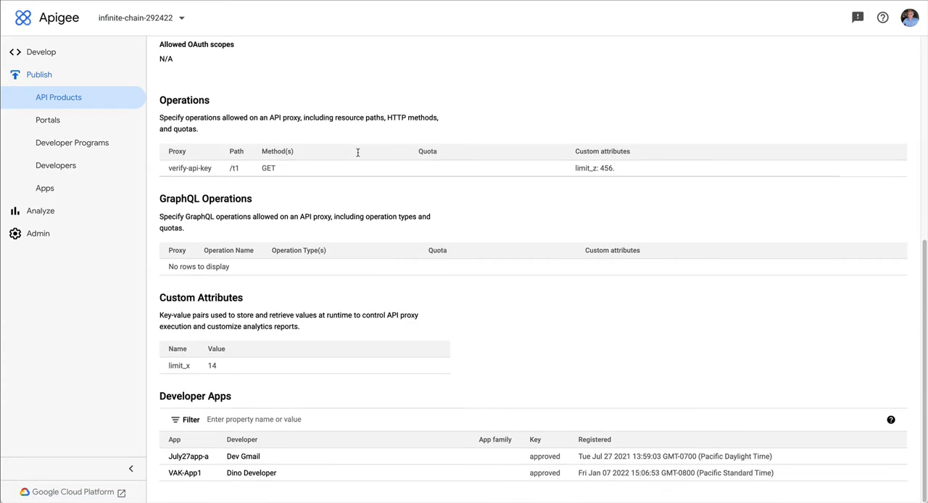
{"action": "mouse_move", "coordinate": [168, 361]}
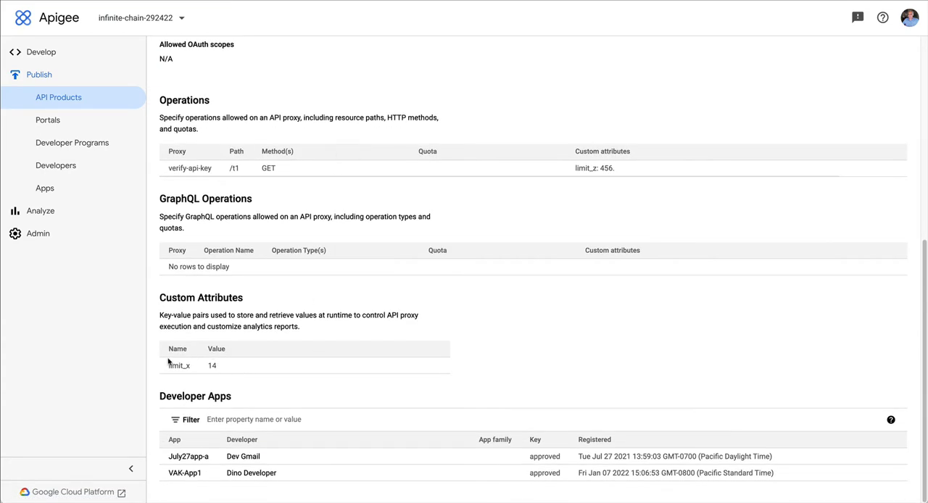
{"action": "double_click", "coordinate": [178, 365]}
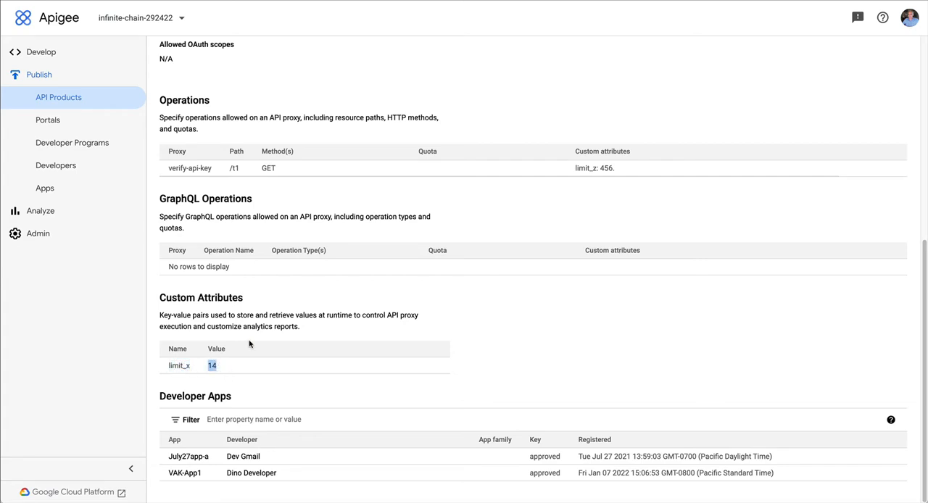
{"action": "mouse_move", "coordinate": [324, 272]}
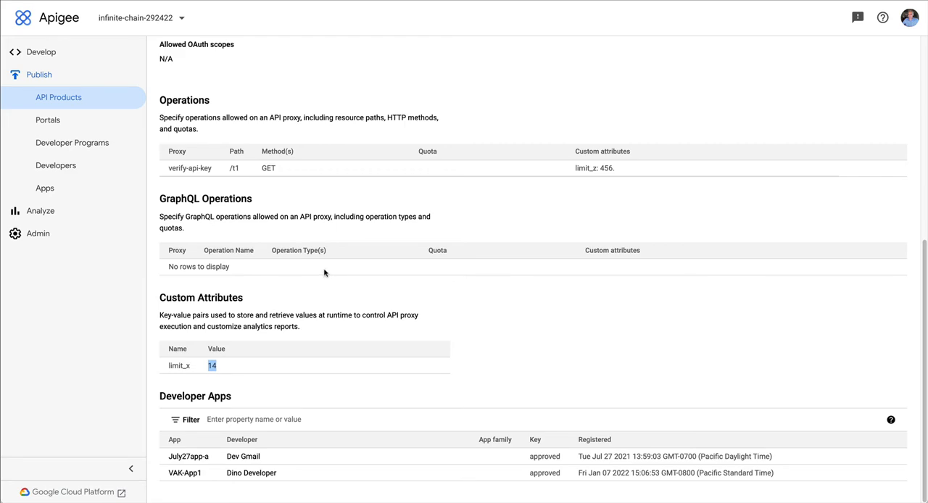
- Review the verify-api-key operation's limit_z: 456 attribute and return to the top of Product7
{"action": "scroll", "scroll_direction": "up", "scroll_amount": 3}
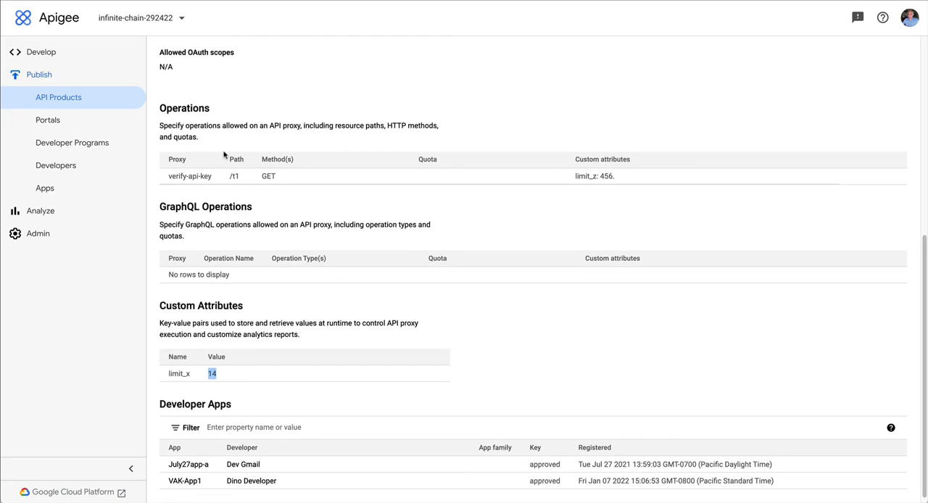
{"action": "scroll", "scroll_direction": "up", "scroll_amount": 3}
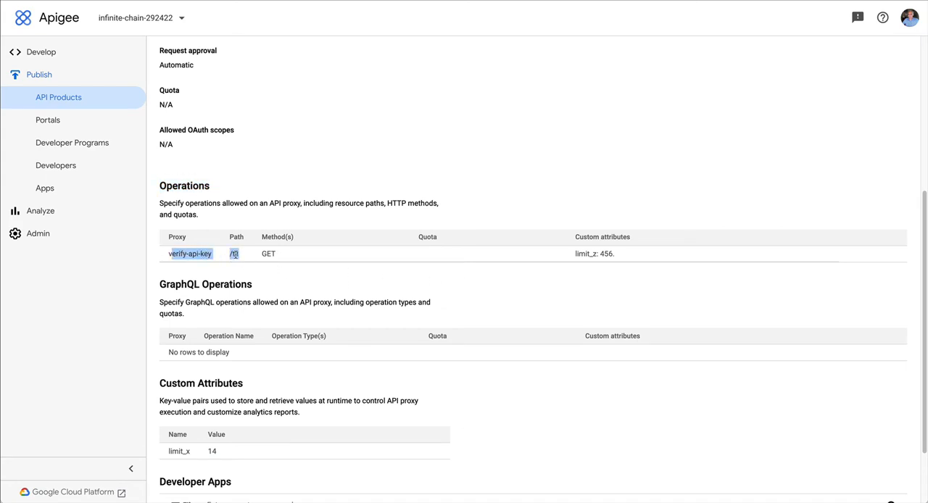
{"action": "mouse_move", "coordinate": [544, 275]}
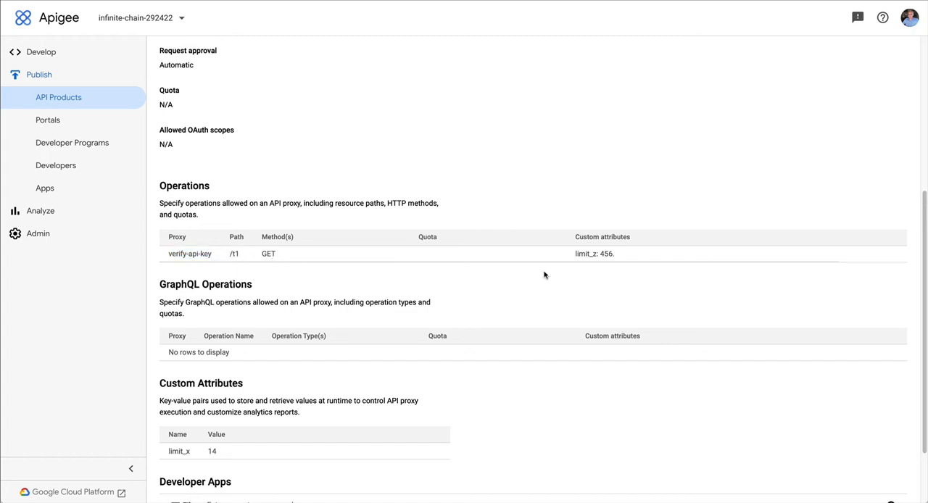
{"action": "double_click", "coordinate": [594, 253]}
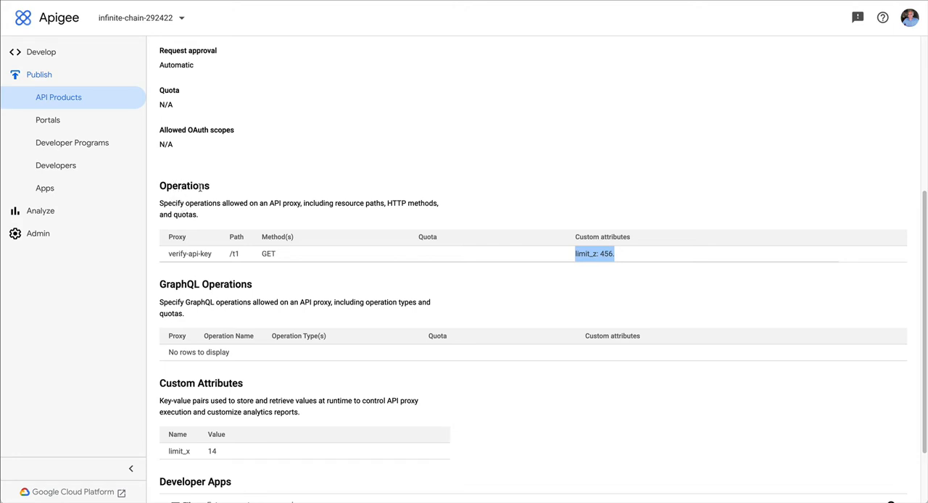
{"action": "scroll", "scroll_direction": "up", "scroll_amount": 3}
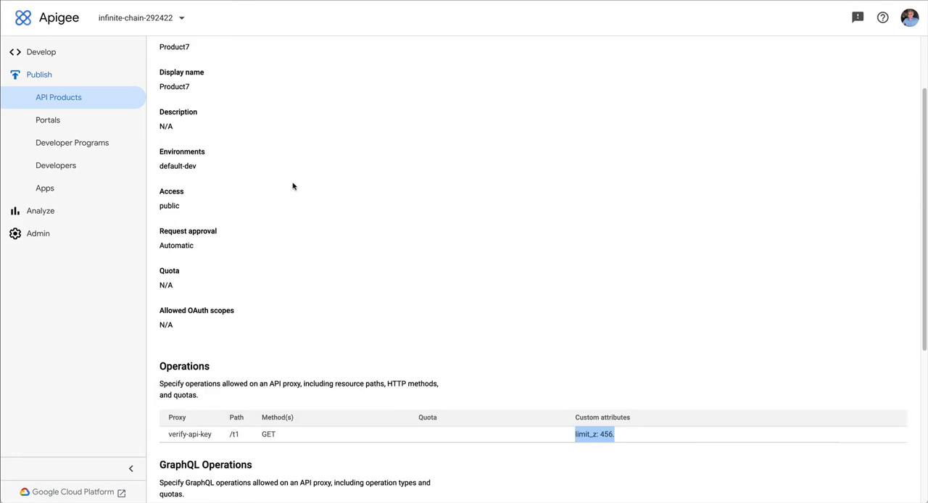
{"action": "mouse_move", "coordinate": [299, 191]}
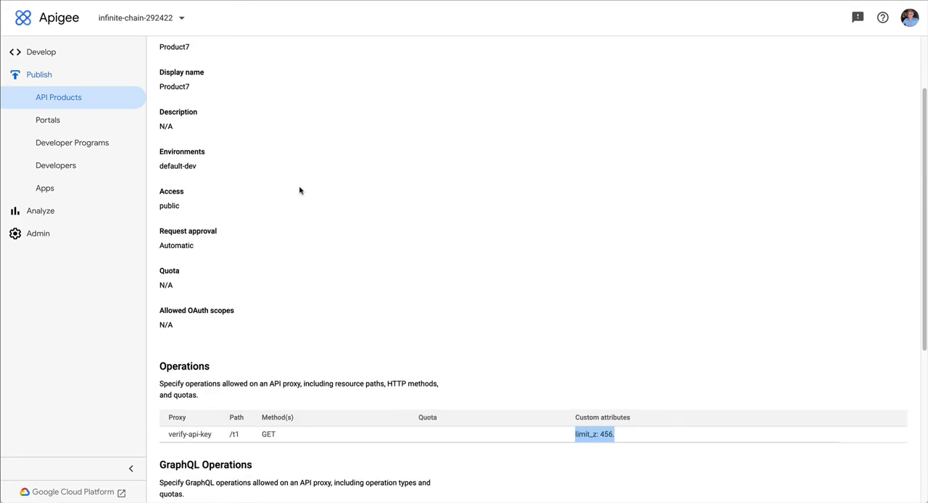
{"action": "scroll", "scroll_direction": "up", "scroll_amount": 3}
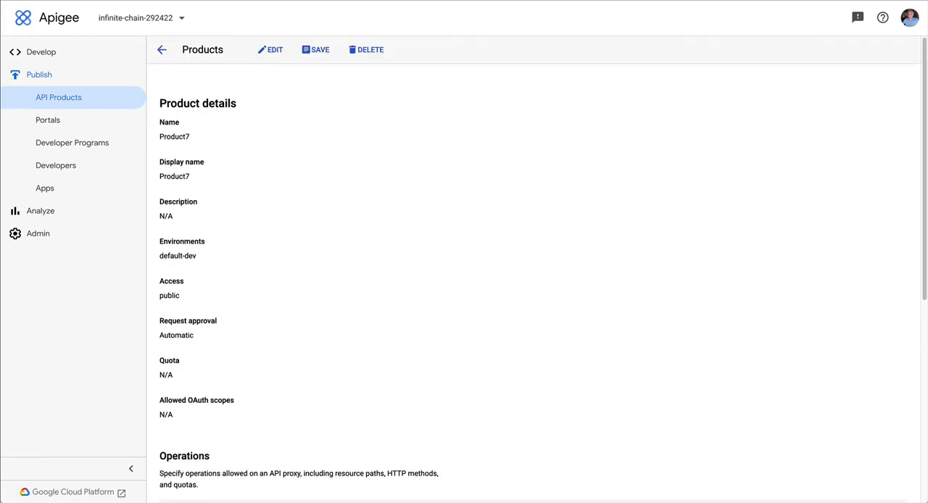
- Open the apps list and bring up VAK-App1, highlighting its name
{"action": "left_click", "coordinate": [45, 188]}
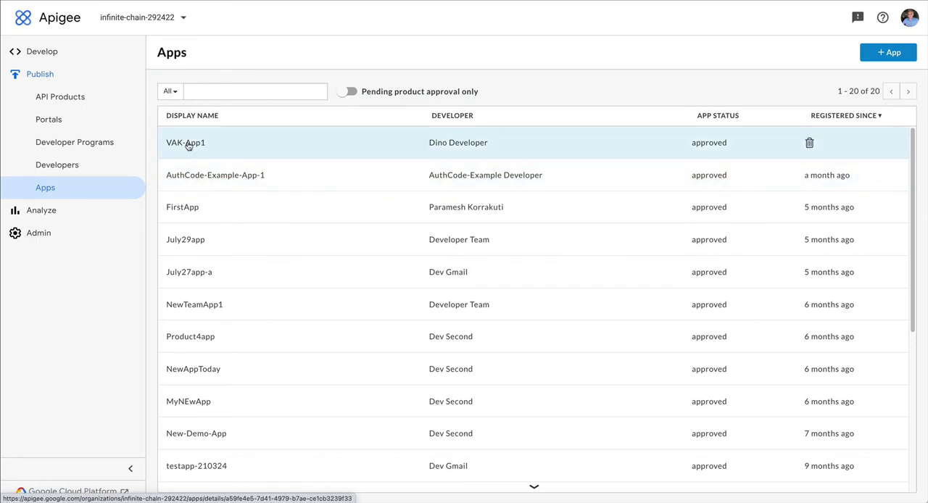
{"action": "left_click", "coordinate": [186, 142]}
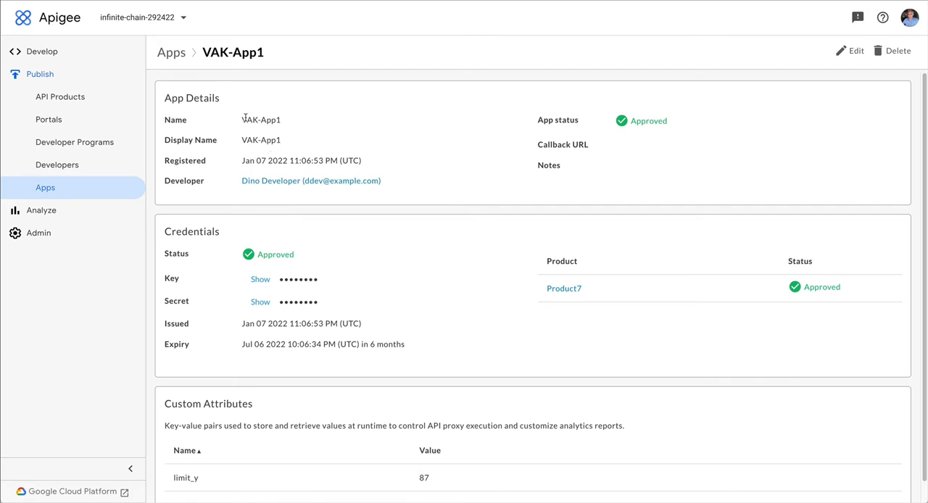
{"action": "double_click", "coordinate": [250, 120]}
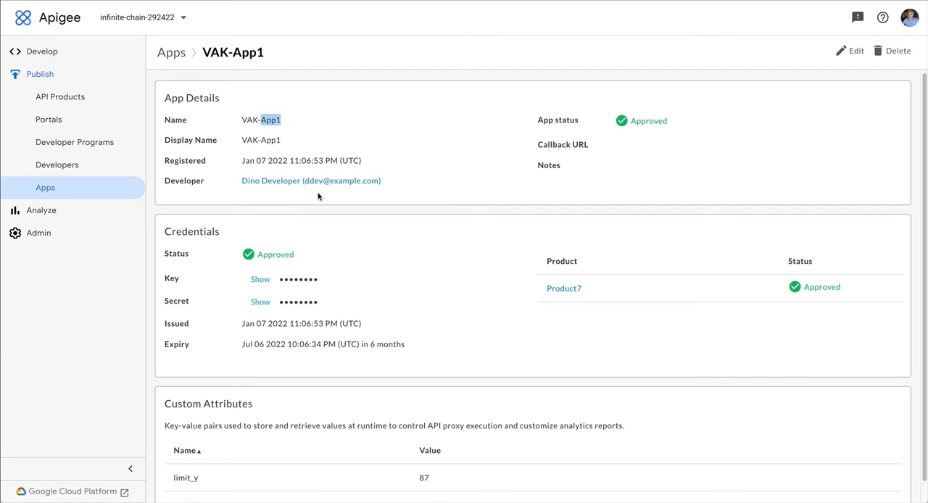
{"action": "scroll", "scroll_direction": "down", "scroll_amount": 3}
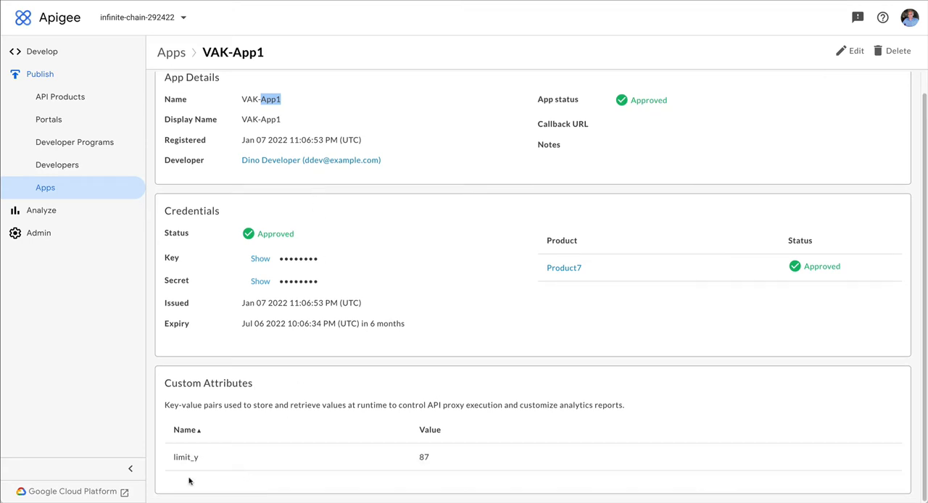
{"action": "mouse_move", "coordinate": [443, 457]}
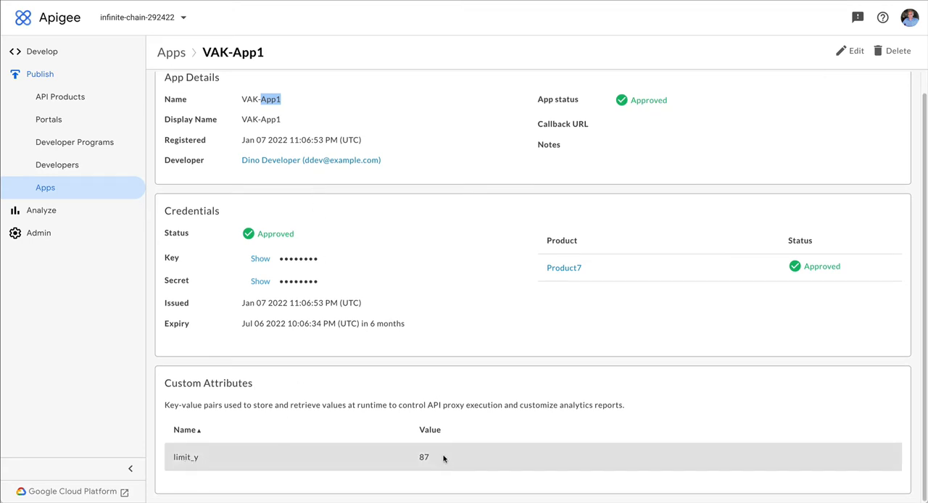
{"action": "mouse_move", "coordinate": [253, 76]}
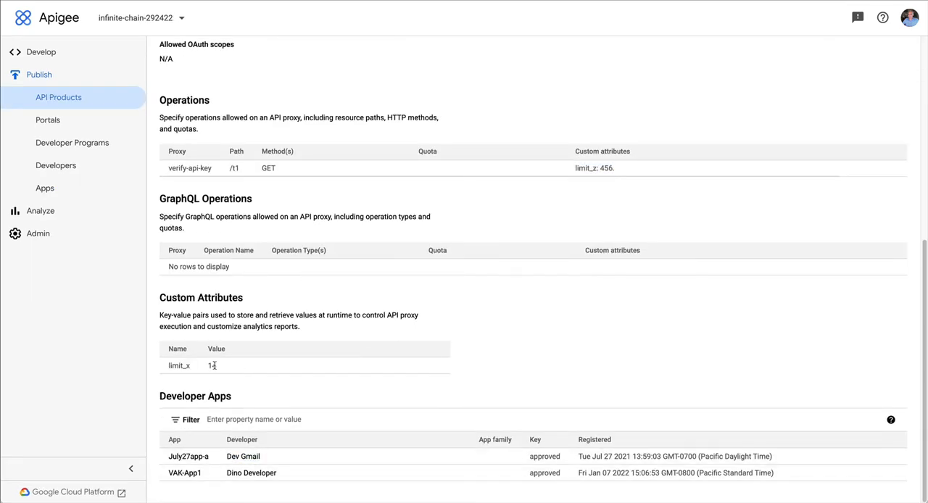
- Review the limit_x 14 and limit_z 456 values and open VAK-App1's developer app details
{"action": "double_click", "coordinate": [212, 366]}
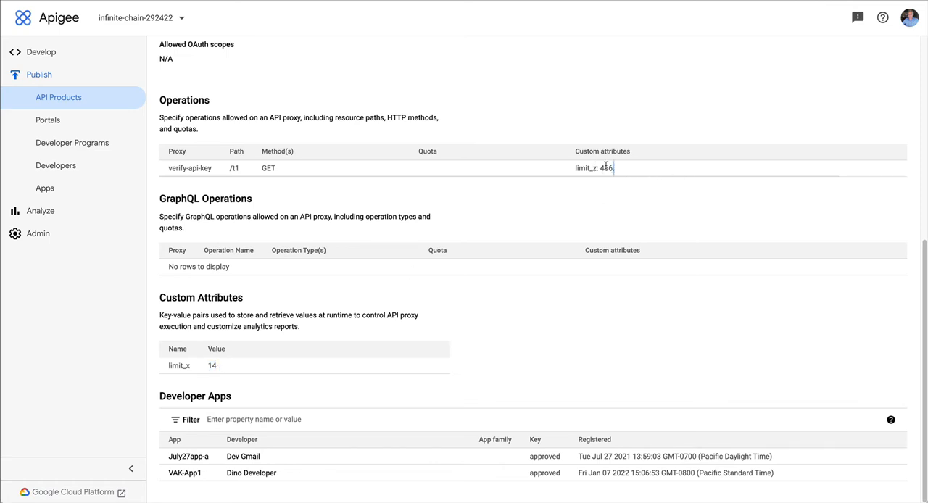
{"action": "double_click", "coordinate": [606, 167]}
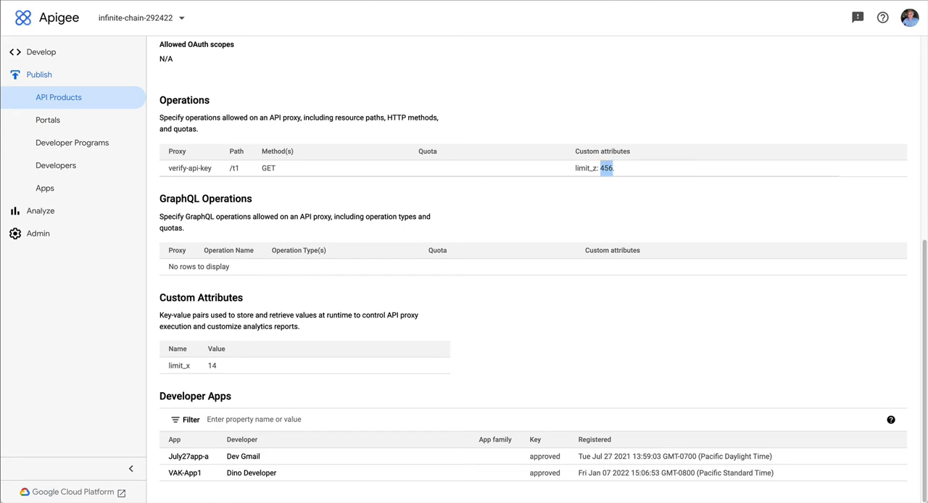
{"action": "left_click", "coordinate": [185, 473]}
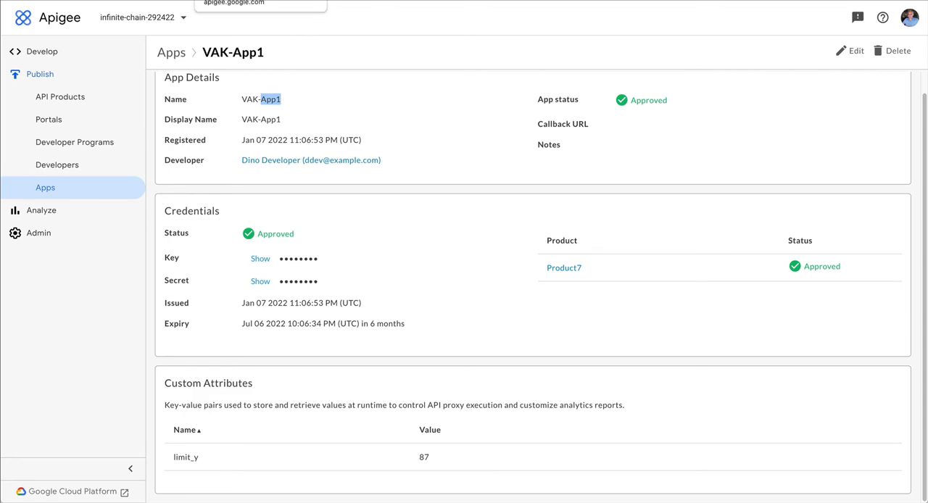
- Open the verify-api-key proxy overview from the API Proxies list
{"action": "left_click", "coordinate": [41, 51]}
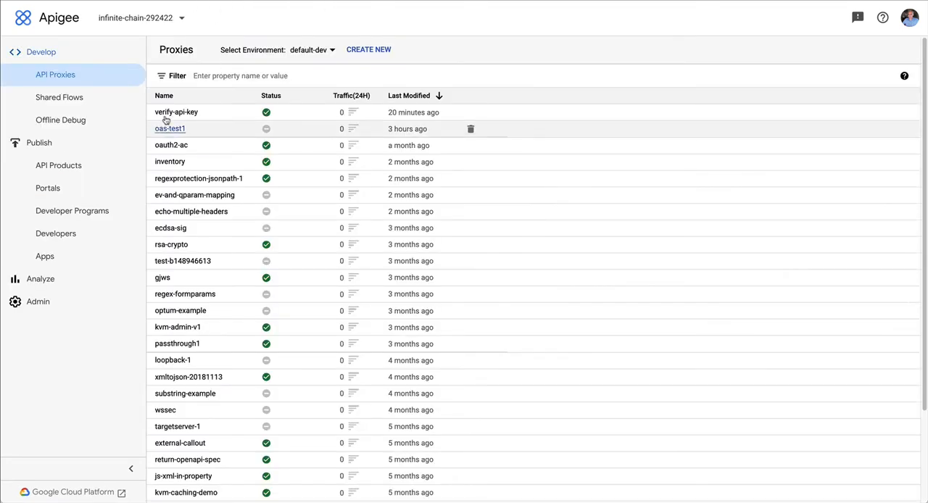
{"action": "mouse_move", "coordinate": [176, 111]}
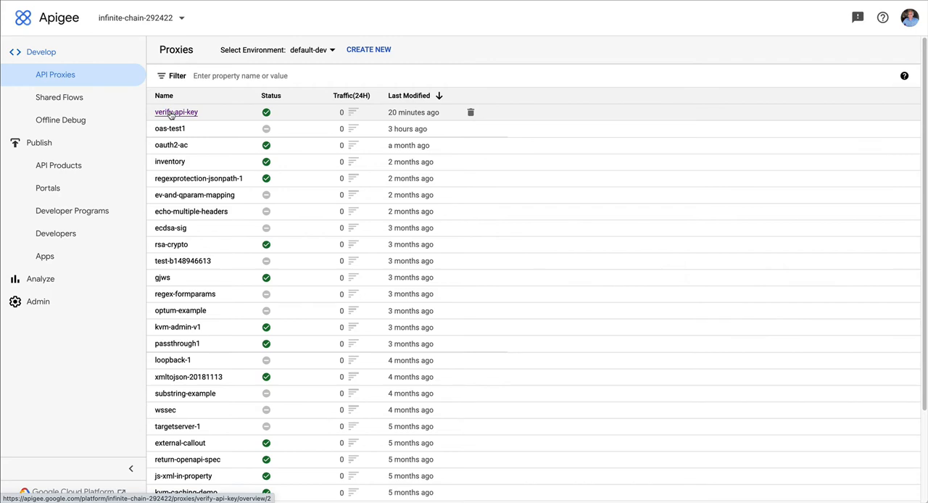
{"action": "left_click", "coordinate": [176, 111]}
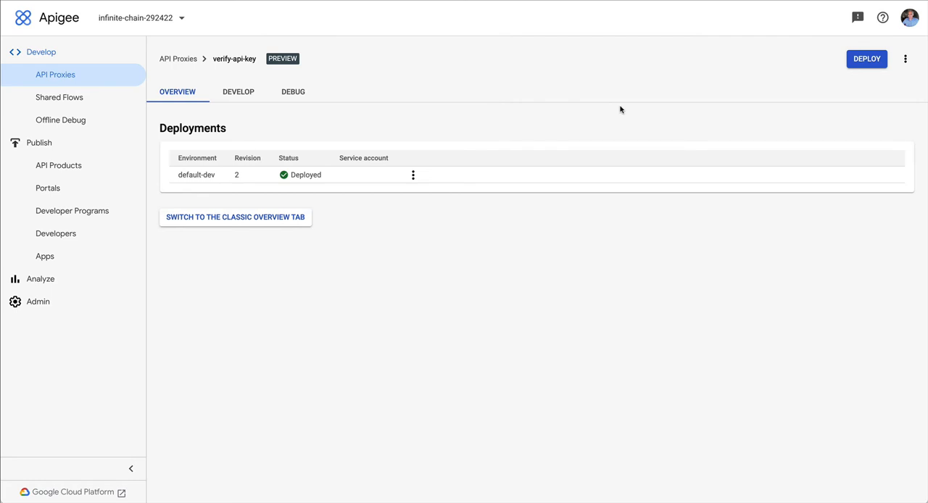
- Show the VerifyApiKey-1 policy in the DEVELOP editor, highlighting its apikey query parameter
{"action": "left_click", "coordinate": [238, 91]}
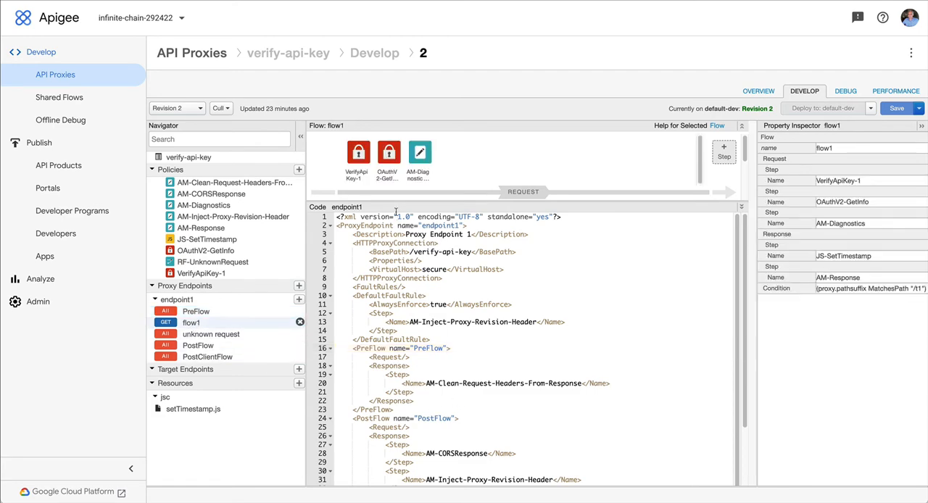
{"action": "left_click", "coordinate": [358, 152]}
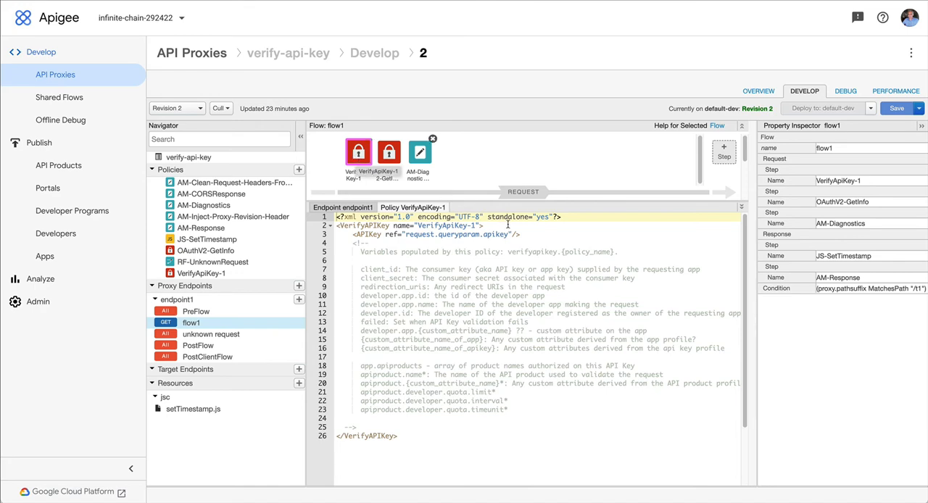
{"action": "double_click", "coordinate": [495, 234]}
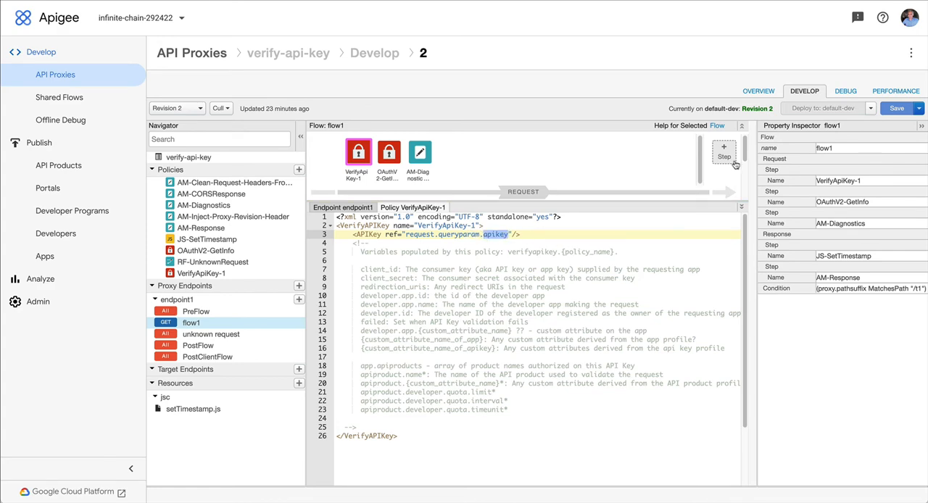
{"action": "mouse_move", "coordinate": [845, 91]}
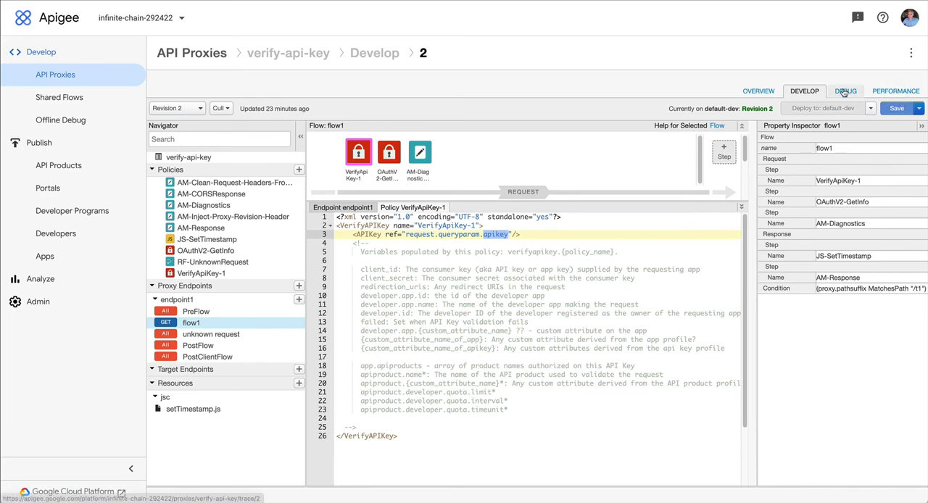
- Start a debug session on the default-dev environment from the DEBUG view
{"action": "left_click", "coordinate": [846, 90]}
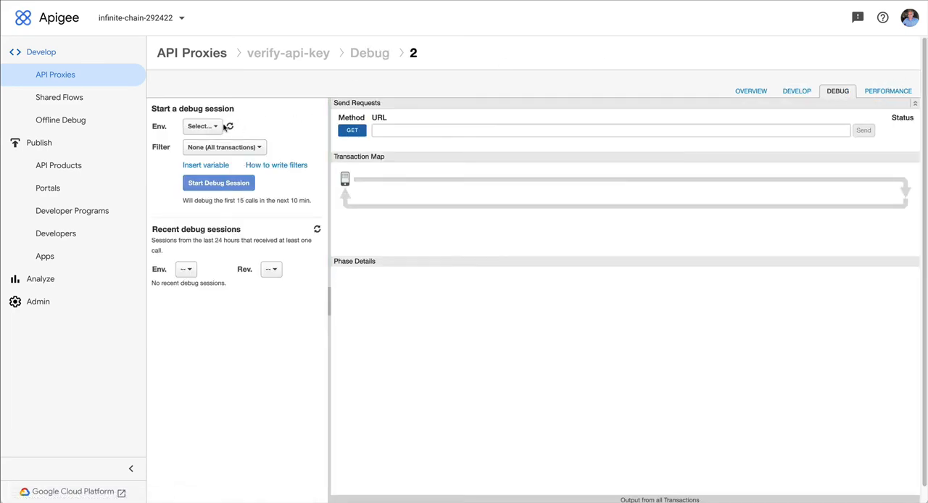
{"action": "left_click", "coordinate": [214, 126]}
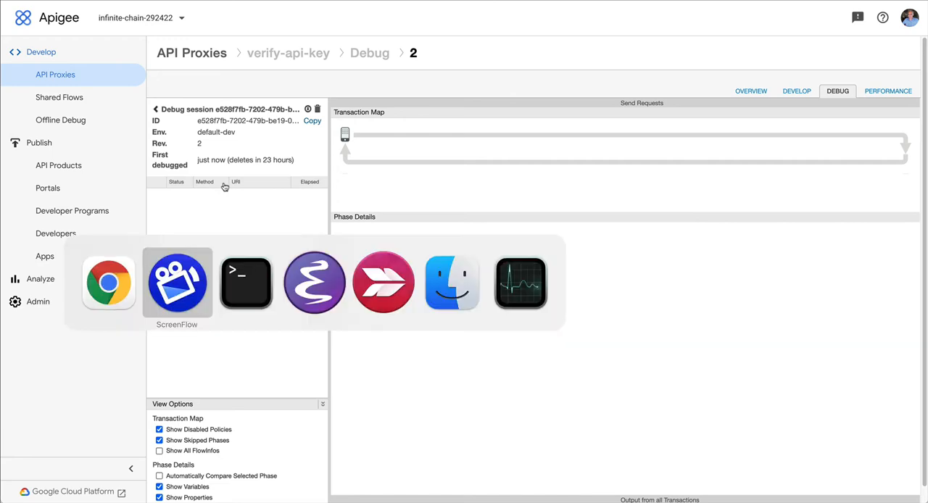
{"action": "left_click", "coordinate": [245, 283]}
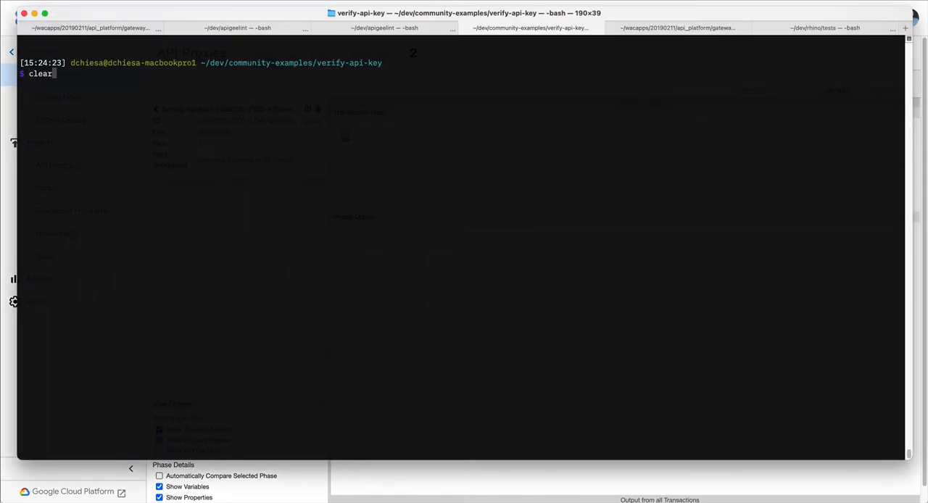
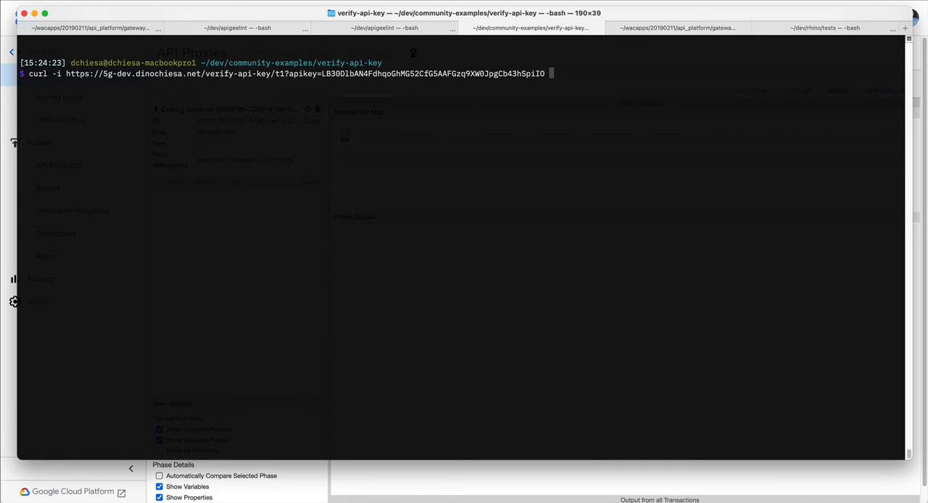
{"action": "key", "text": "Return"}
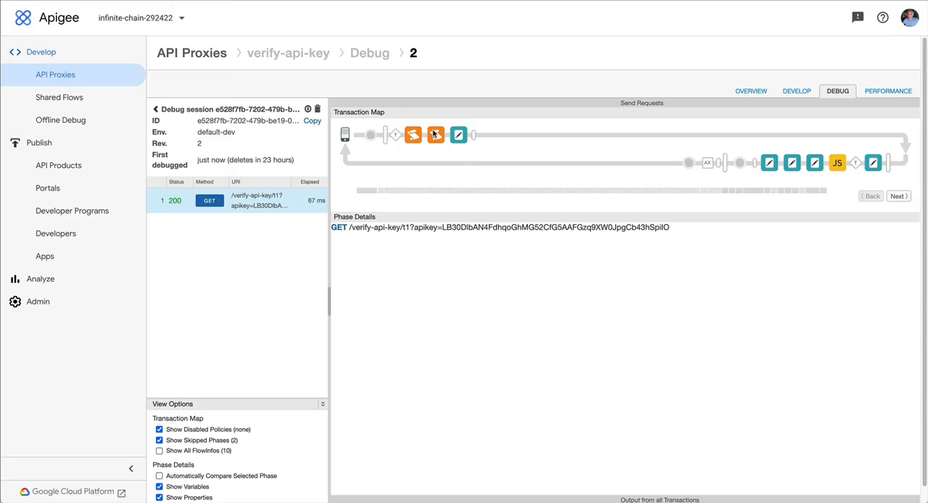
- Show VerifyApiKey-1's variables for transaction 1, highlighting limit_z 456 among limit_y 87 and limit_x 14
{"action": "left_click", "coordinate": [413, 135]}
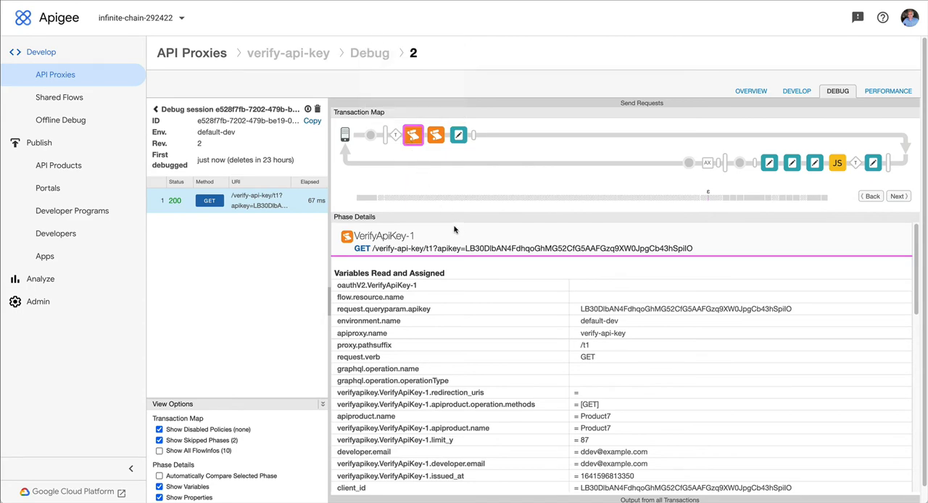
{"action": "scroll", "scroll_direction": "down", "scroll_amount": 3}
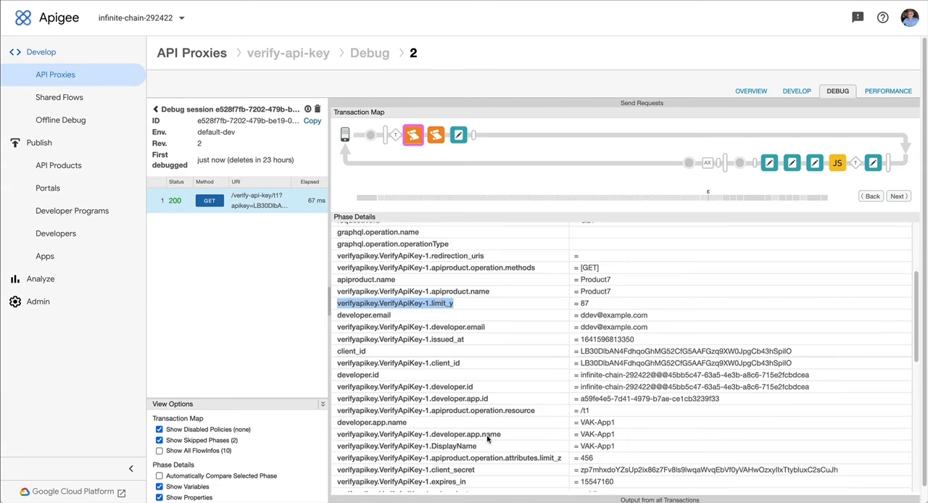
{"action": "scroll", "scroll_direction": "down", "scroll_amount": 3}
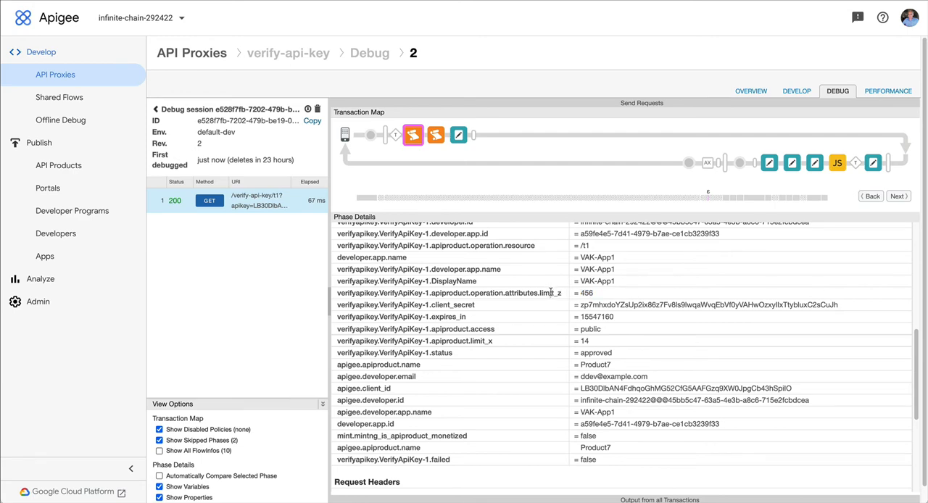
{"action": "double_click", "coordinate": [586, 292]}
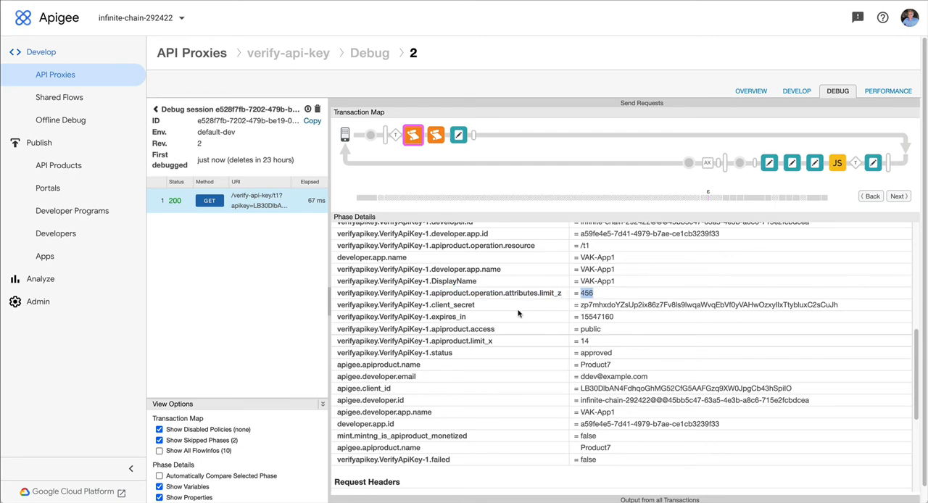
{"action": "mouse_move", "coordinate": [510, 324]}
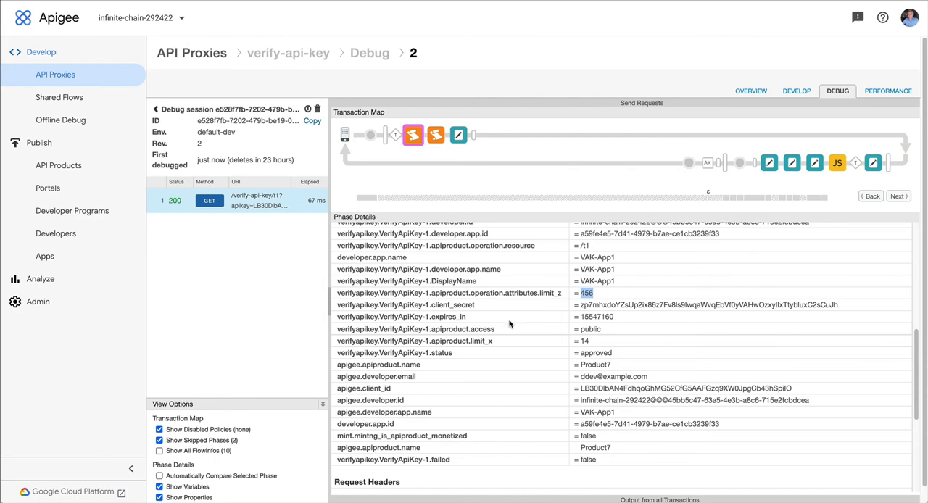
{"action": "scroll", "scroll_direction": "up", "scroll_amount": 3}
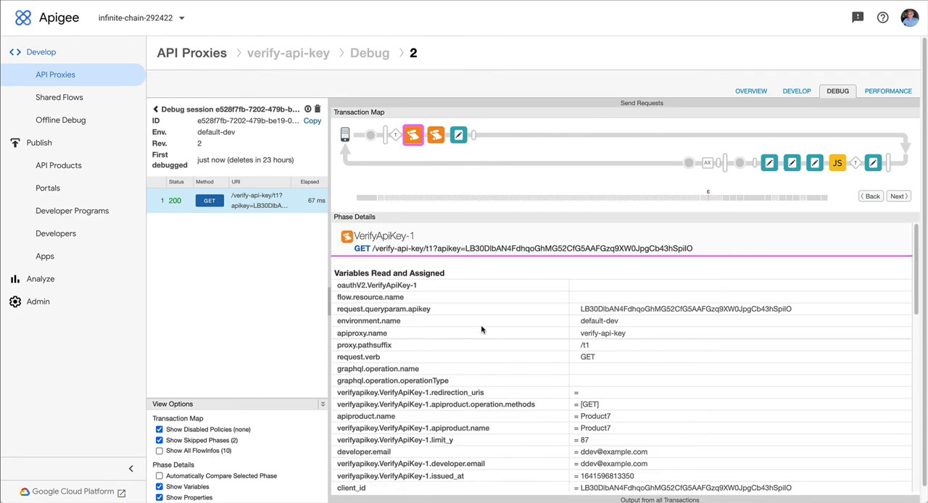
{"action": "mouse_move", "coordinate": [445, 329]}
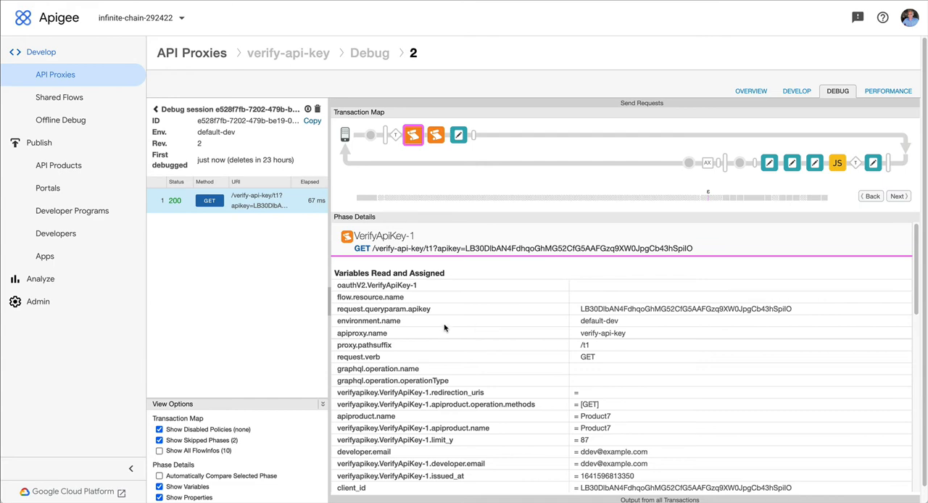
{"action": "mouse_move", "coordinate": [633, 208]}
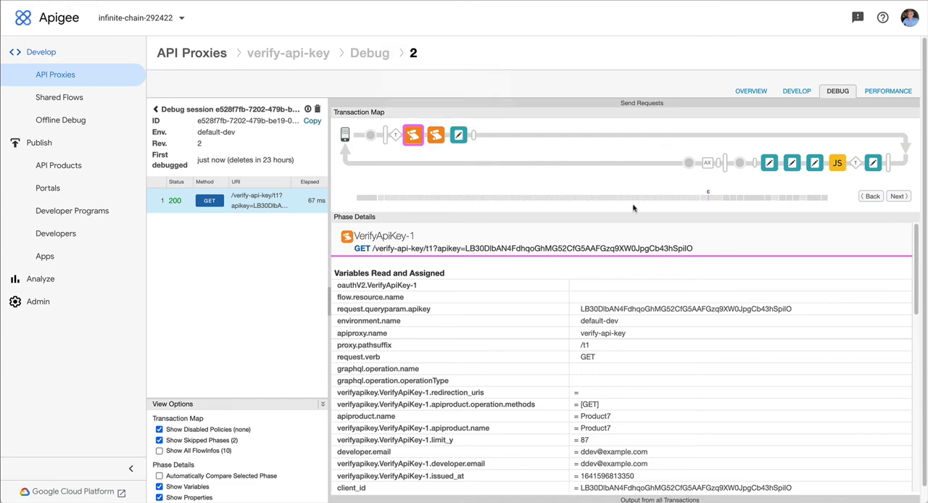
{"action": "scroll", "scroll_direction": "down", "scroll_amount": 3}
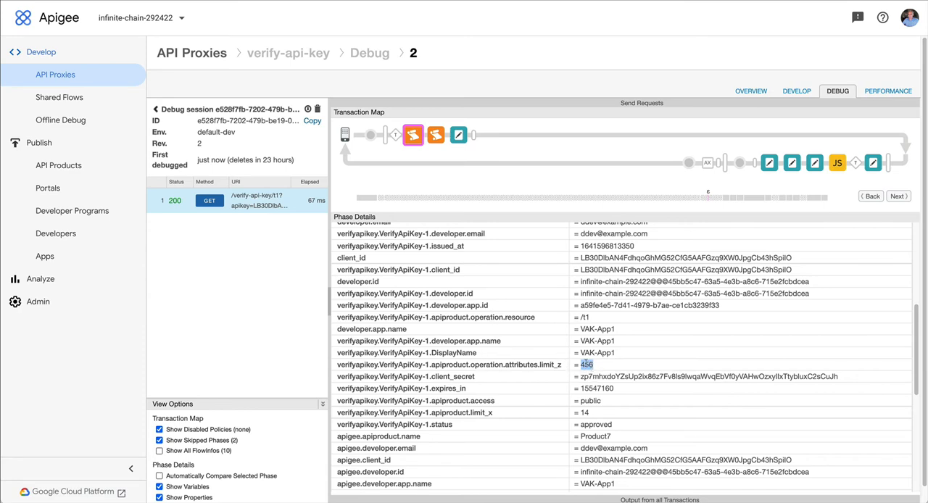
{"action": "mouse_move", "coordinate": [414, 253]}
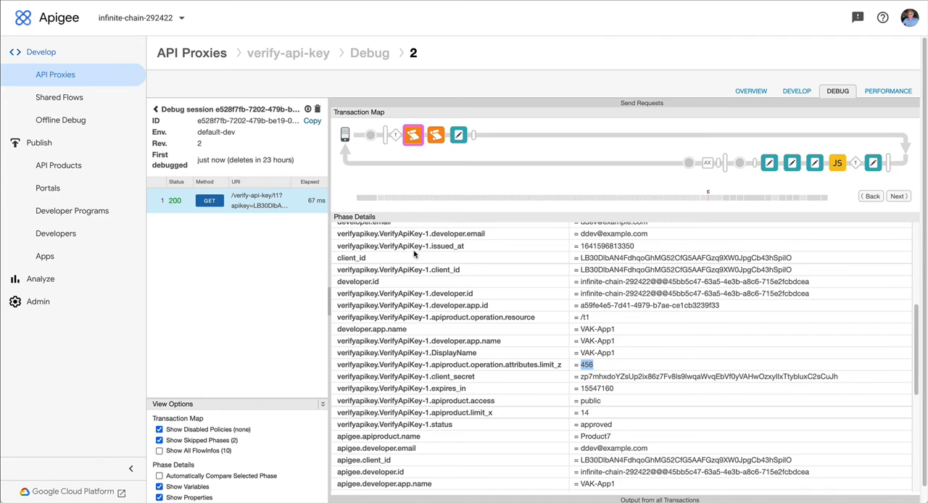
{"action": "mouse_move", "coordinate": [415, 254]}
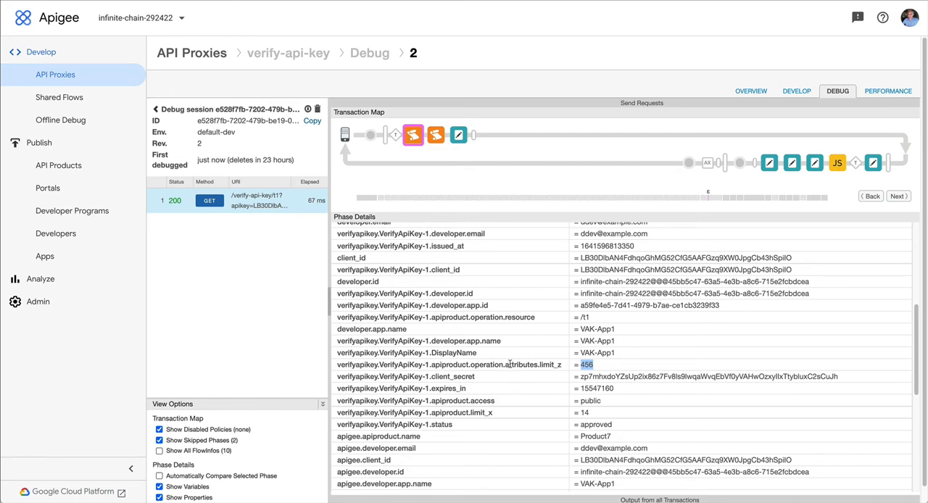
{"action": "mouse_move", "coordinate": [502, 336]}
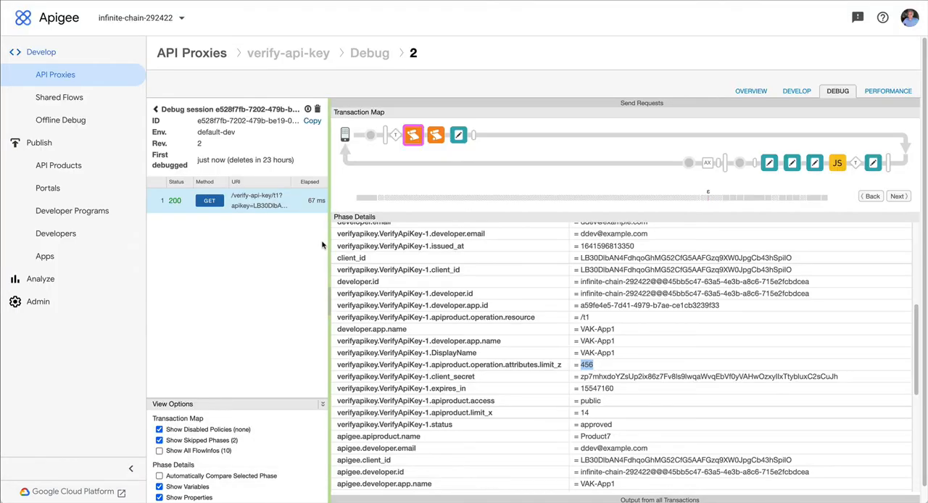
{"action": "mouse_move", "coordinate": [365, 254]}
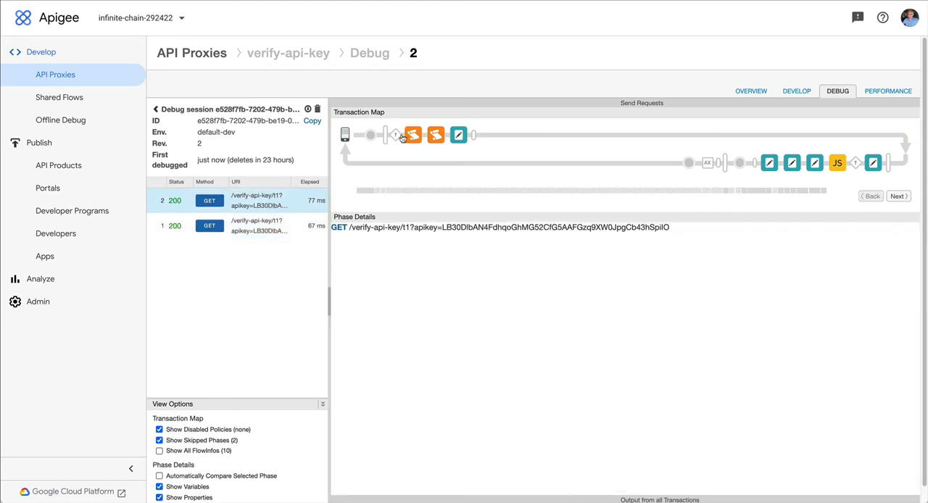
- Show VerifyApiKey-1's variables for transaction 2, scrolling to limit_y 87
{"action": "left_click", "coordinate": [413, 134]}
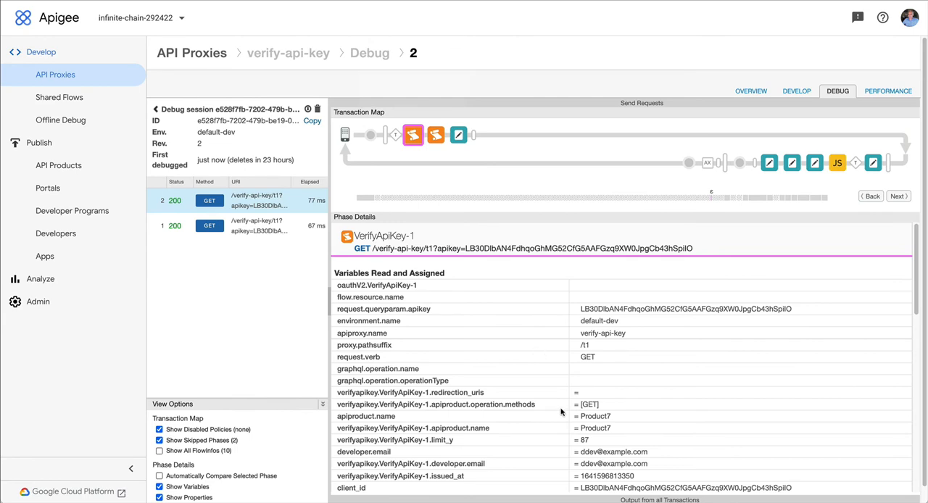
{"action": "scroll", "scroll_direction": "down", "scroll_amount": 3}
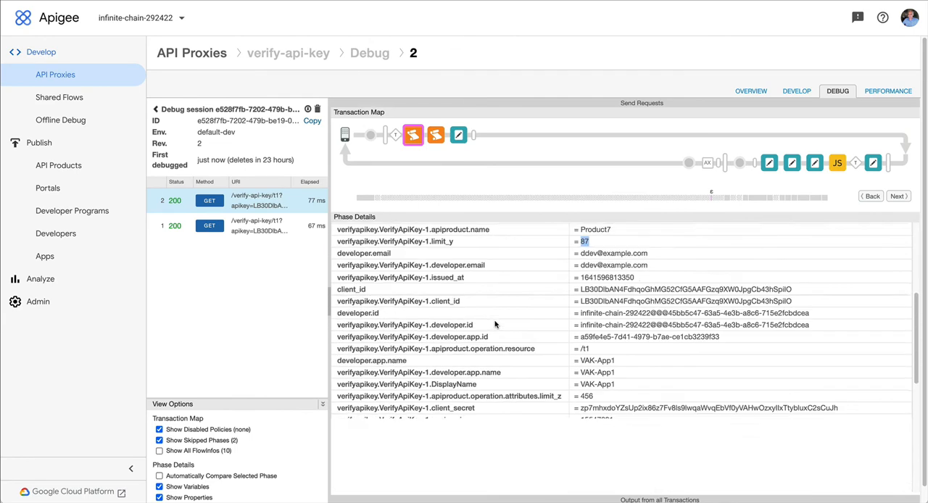
{"action": "scroll", "scroll_direction": "down", "scroll_amount": 3}
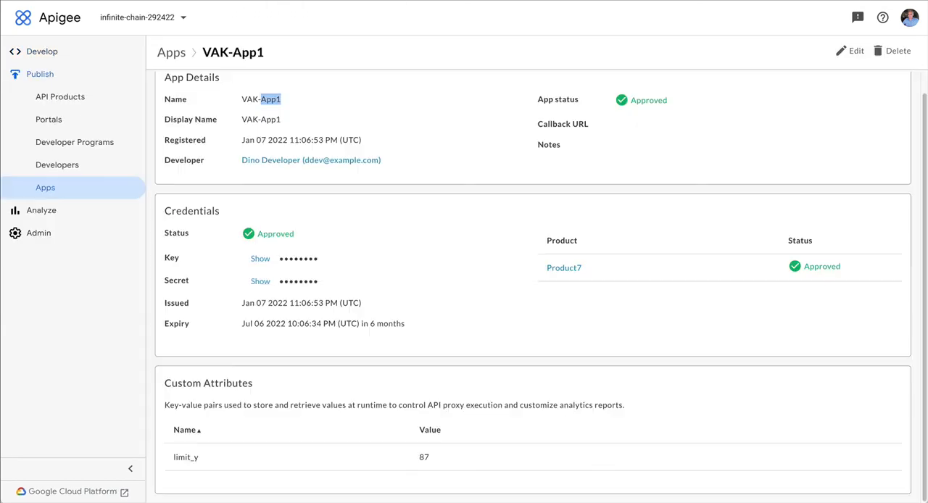
- Edit VAK-App1, replace limit_y's value 87 with 66, and save the app
{"action": "left_click", "coordinate": [850, 50]}
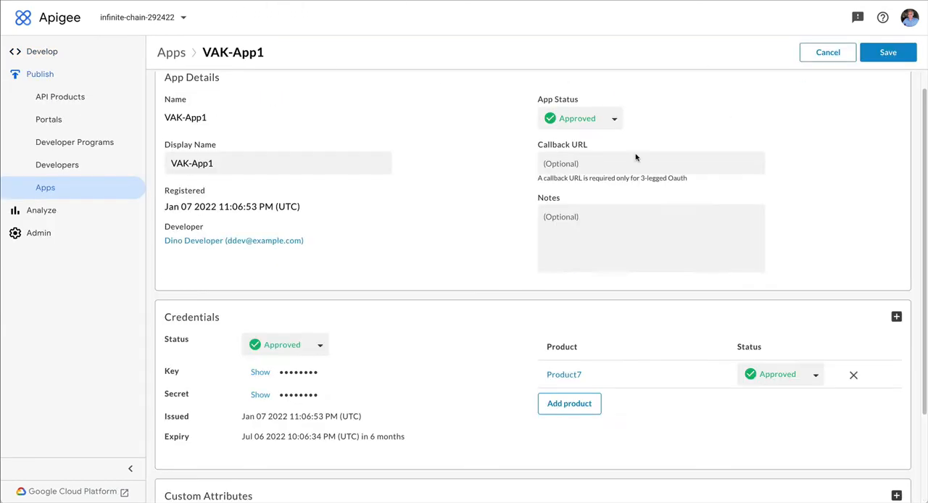
{"action": "scroll", "scroll_direction": "down", "scroll_amount": 3}
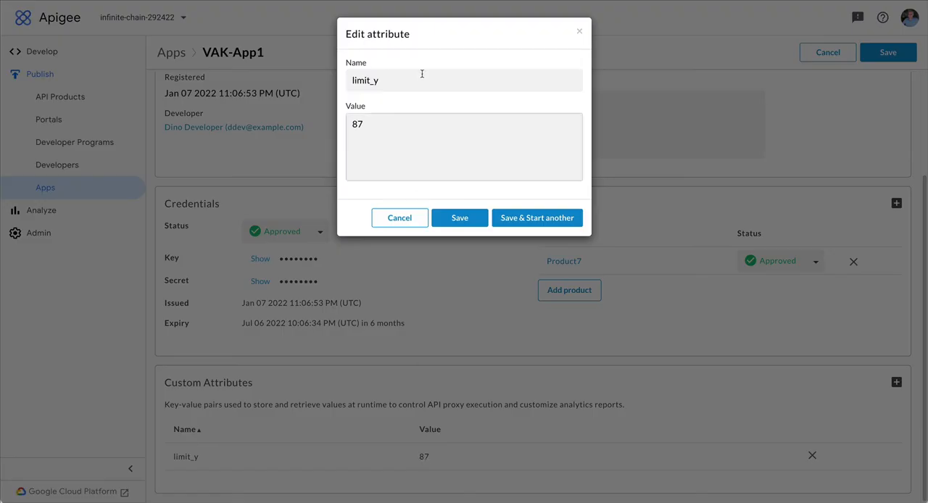
{"action": "left_click", "coordinate": [464, 147]}
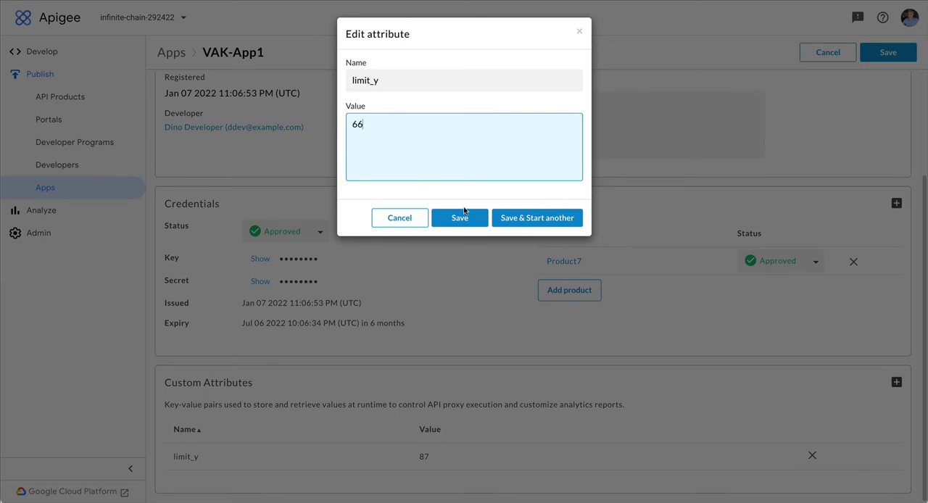
{"action": "left_click", "coordinate": [459, 218]}
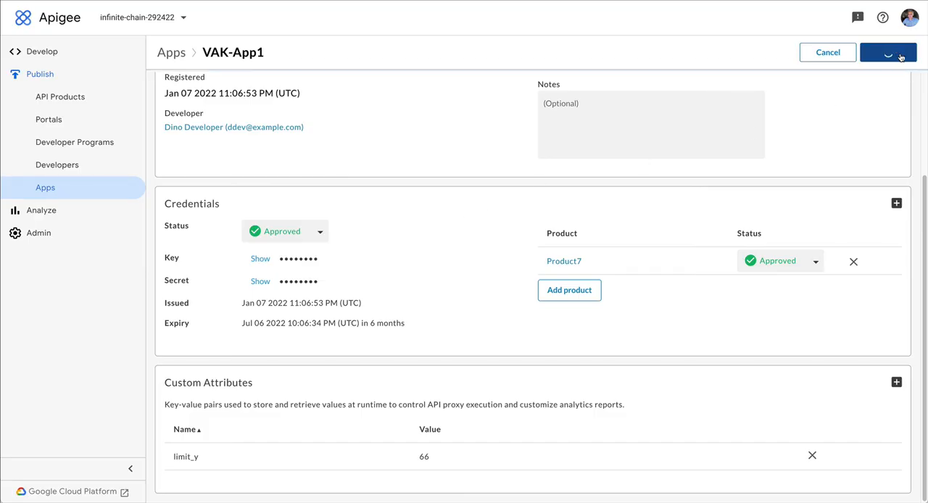
{"action": "left_click", "coordinate": [887, 52]}
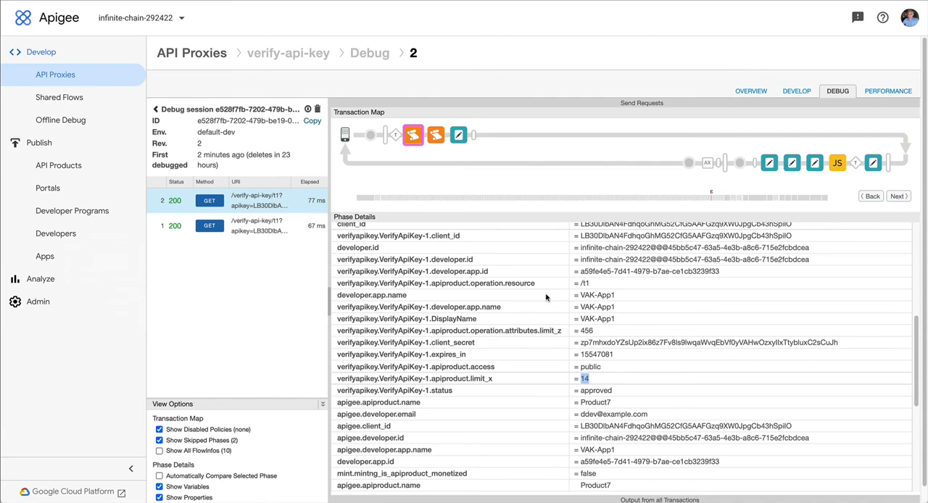
- Review transaction 3's VerifyApiKey-1 Phase Details, where limit_y still reads 87
{"action": "scroll", "scroll_direction": "up", "scroll_amount": 3}
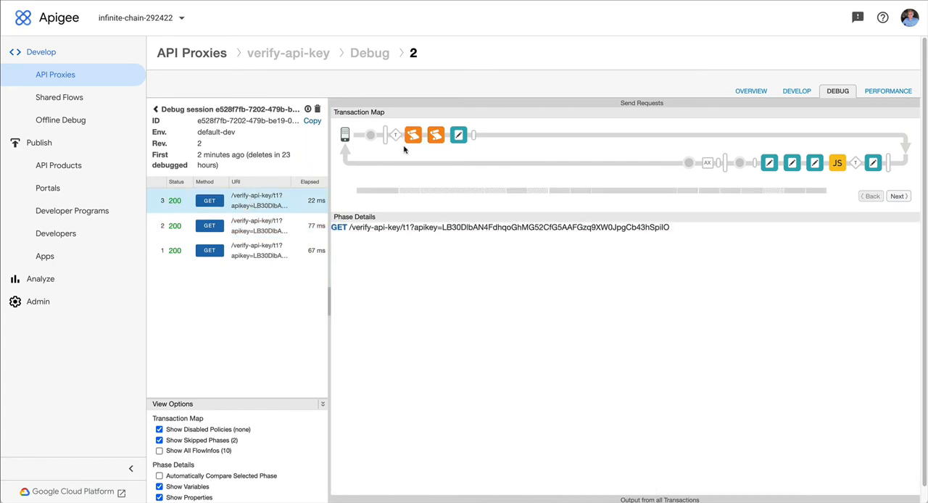
{"action": "left_click", "coordinate": [412, 135]}
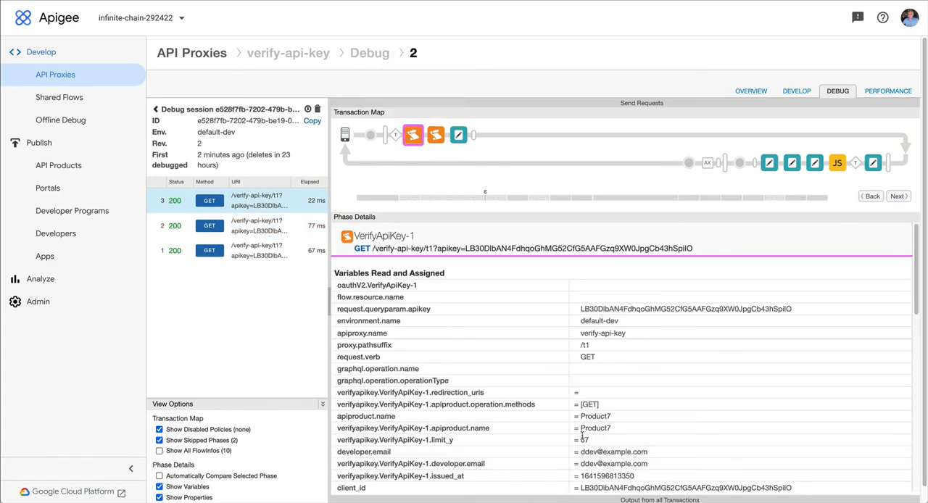
{"action": "mouse_move", "coordinate": [463, 443]}
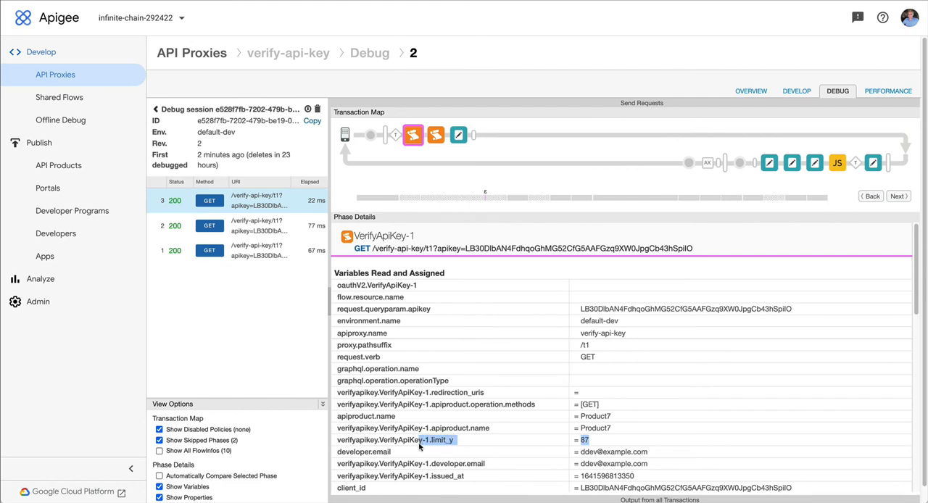
{"action": "scroll", "scroll_direction": "down", "scroll_amount": 3}
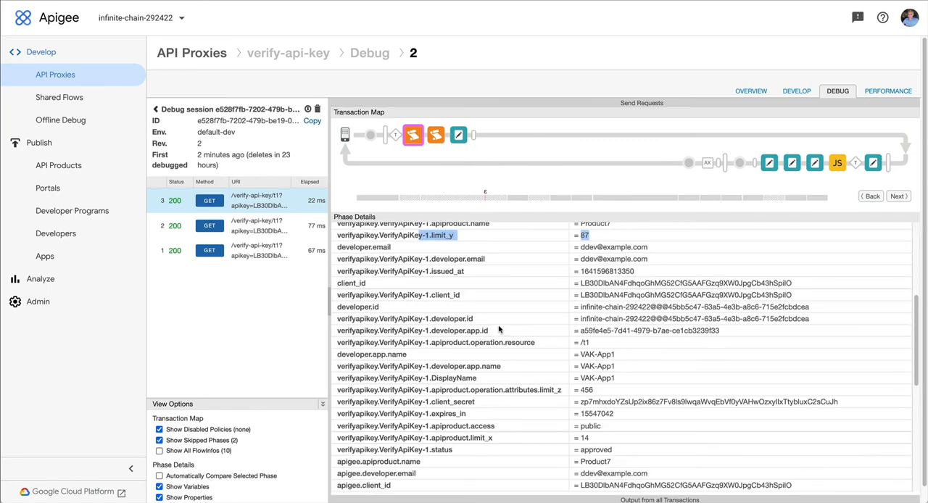
{"action": "scroll", "scroll_direction": "up", "scroll_amount": 3}
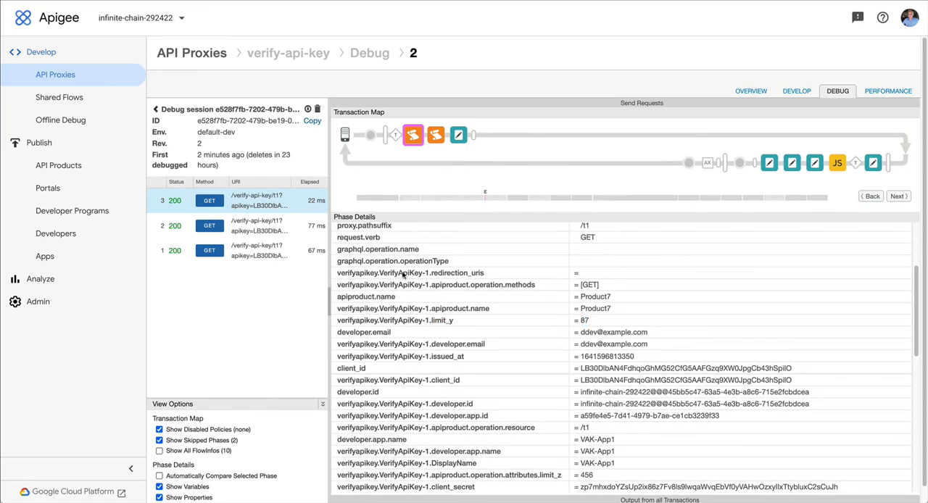
{"action": "scroll", "scroll_direction": "down", "scroll_amount": 3}
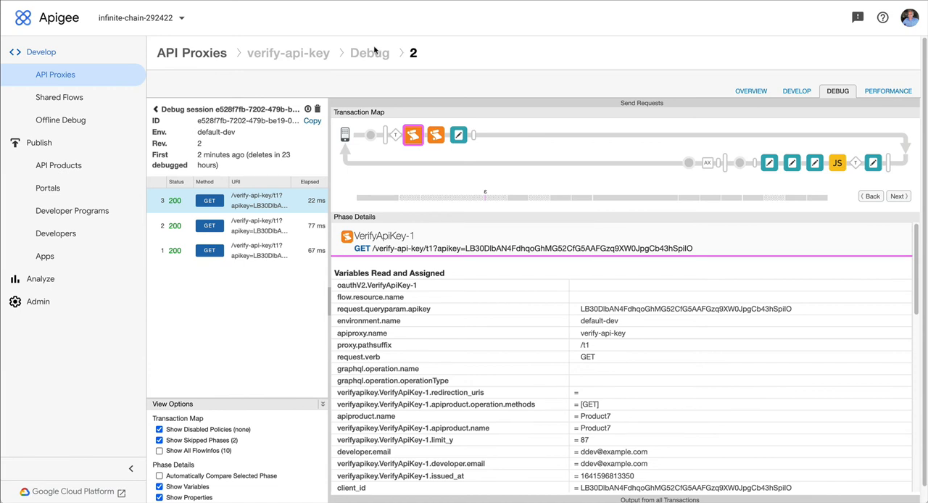
{"action": "mouse_move", "coordinate": [438, 178]}
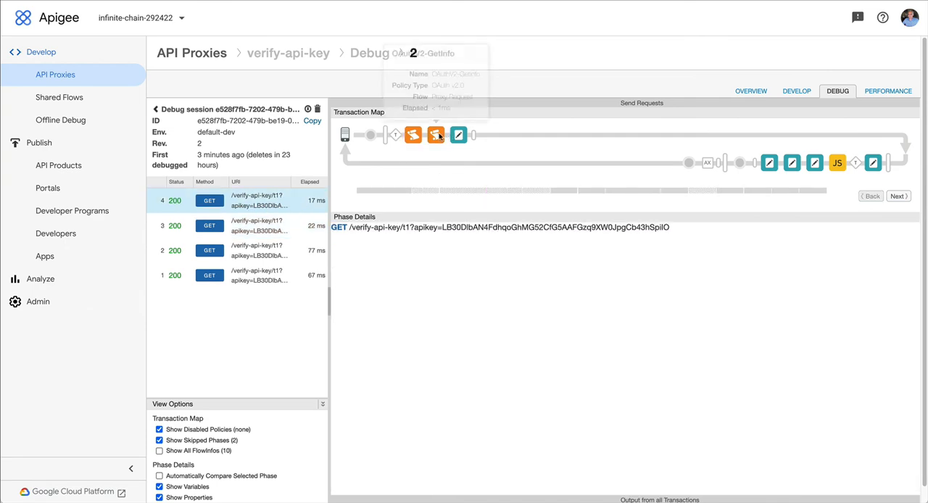
- Compare the VerifyApiKey-1 step between transaction 1 and the latest transaction 4
{"action": "left_click", "coordinate": [412, 136]}
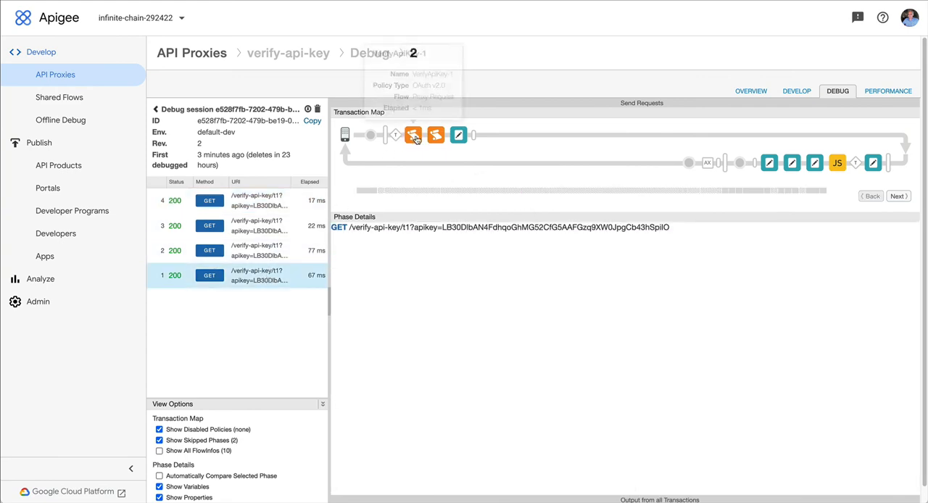
{"action": "left_click", "coordinate": [413, 136]}
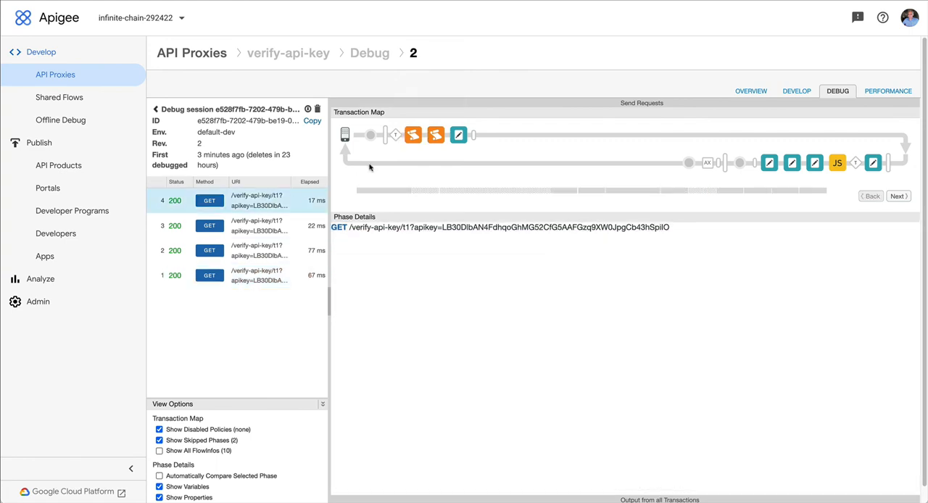
{"action": "left_click", "coordinate": [412, 135]}
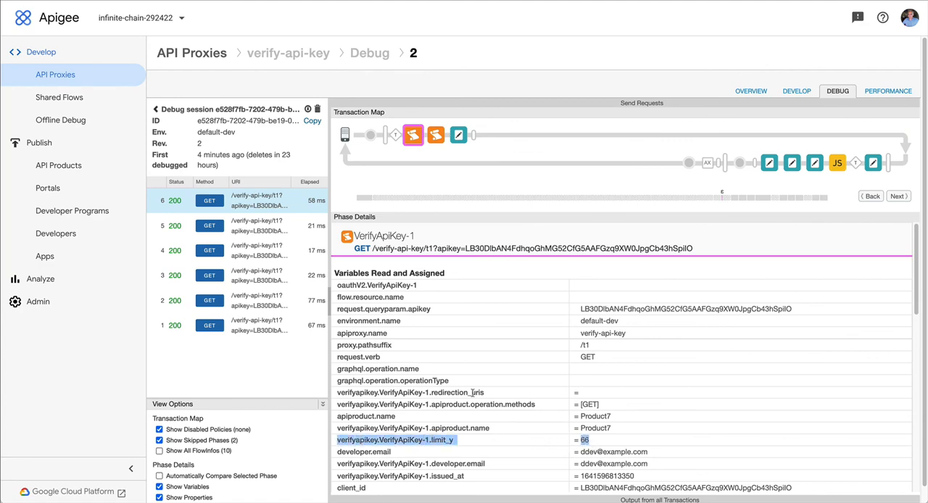
{"action": "mouse_move", "coordinate": [542, 437]}
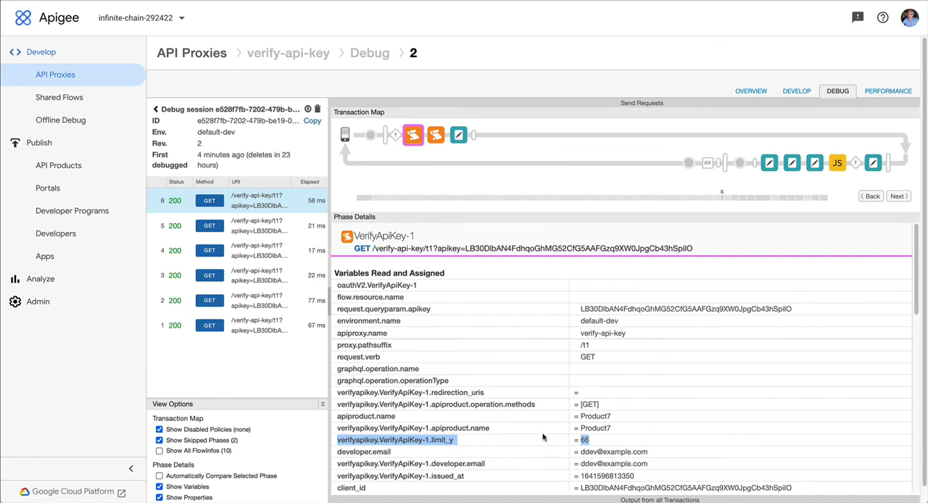
- Check transaction 6's VerifyApiKey-1 variables: app VAK-App1, limit_y 66, limit_z 456
{"action": "scroll", "scroll_direction": "down", "scroll_amount": 3}
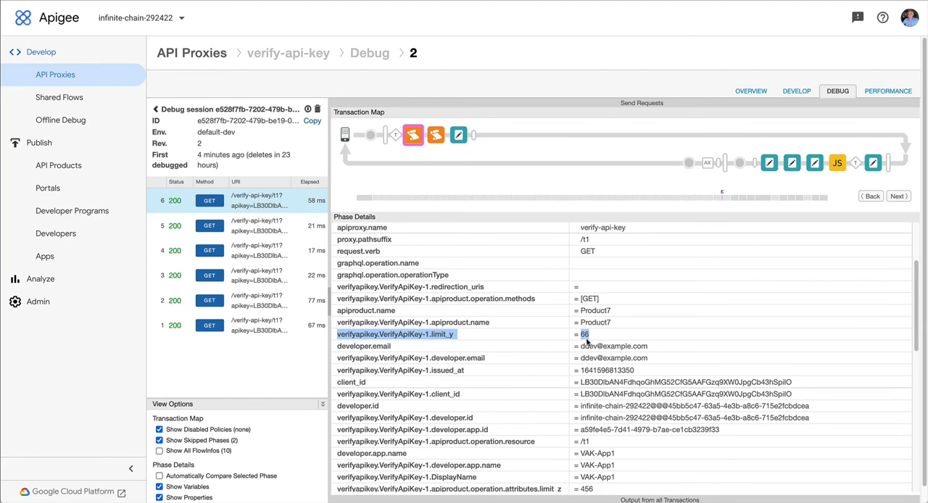